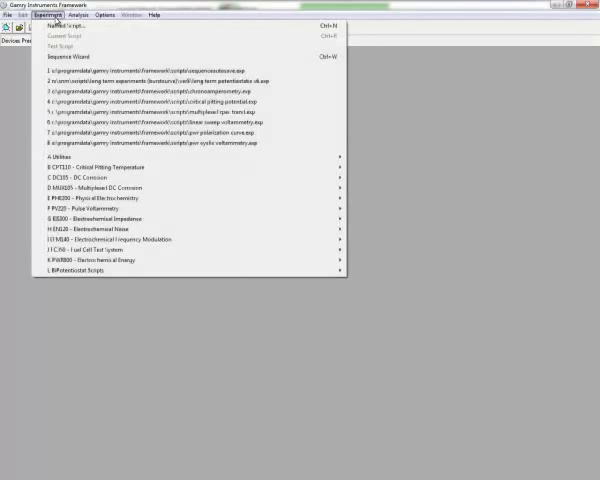
# Launch the Sequence Wizard from the Experiment menu to view the saved sequence
pyautogui.click(66, 56)
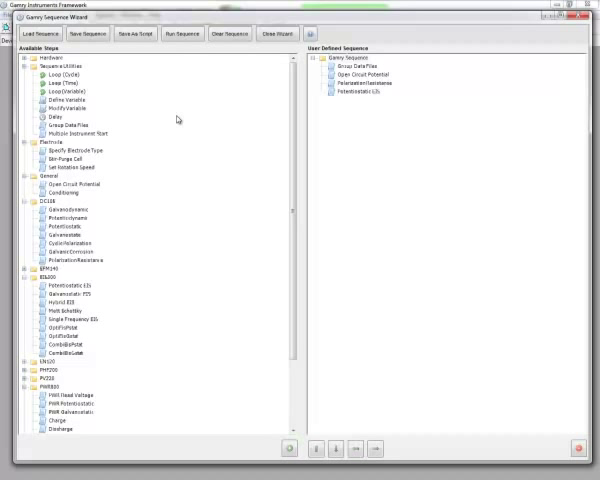
pyautogui.moveTo(344, 136)
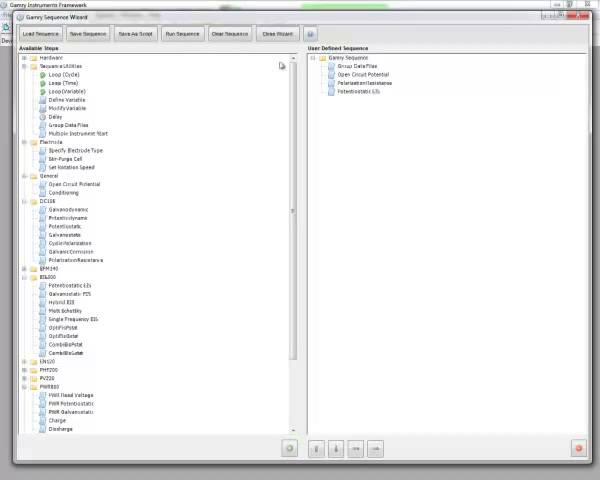
# Clear the existing experiment sequence and confirm
pyautogui.click(230, 34)
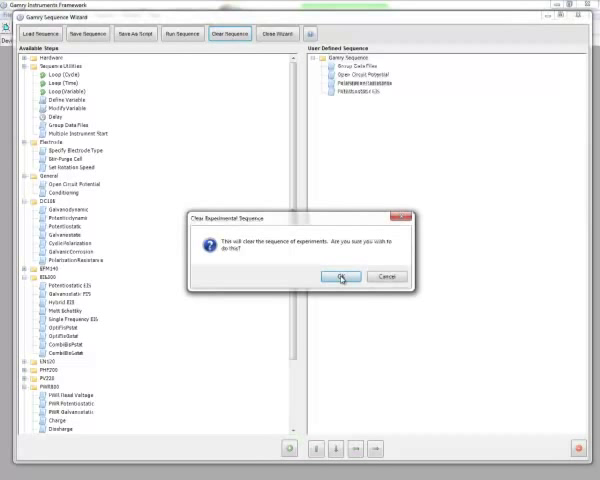
pyautogui.click(342, 276)
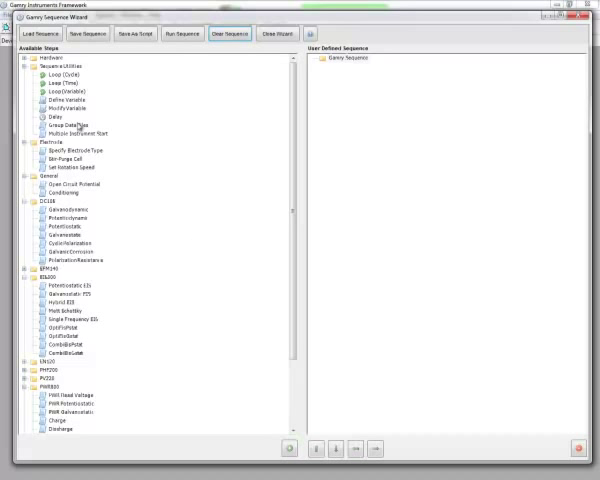
# Add a Group Data Files step with 'Cycle Test' as the directory
pyautogui.doubleClick(68, 124)
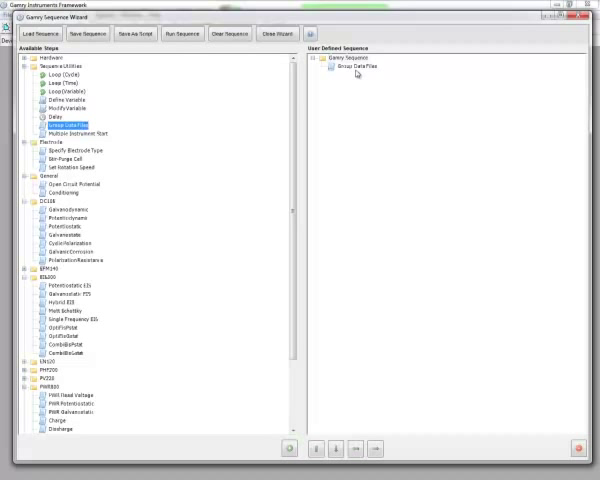
pyautogui.doubleClick(356, 66)
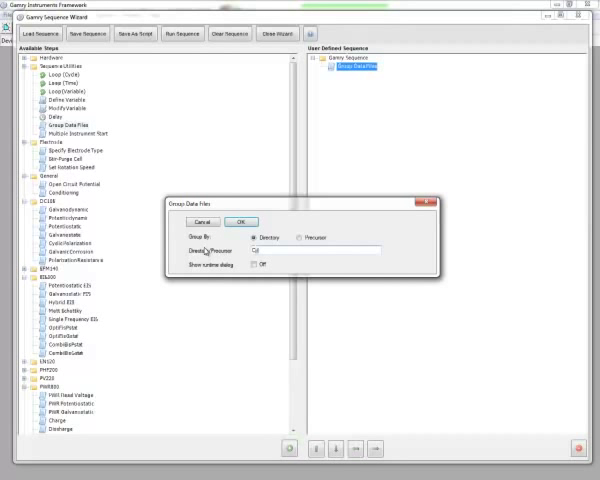
pyautogui.write('Cycle Test')
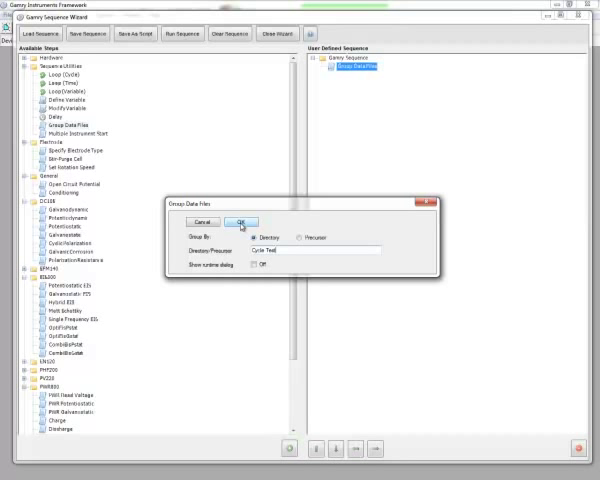
pyautogui.click(240, 220)
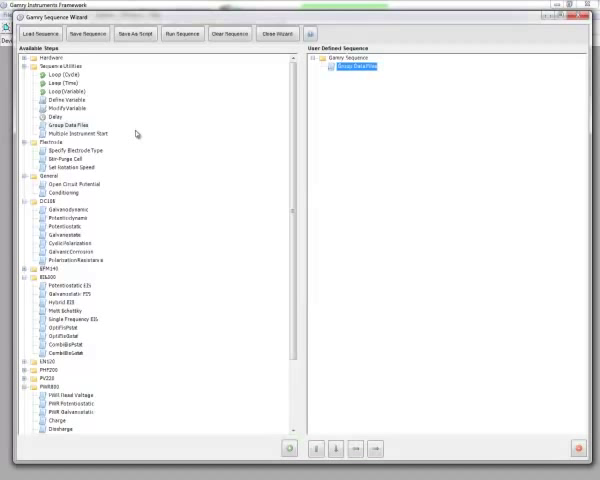
pyautogui.moveTo(62, 92)
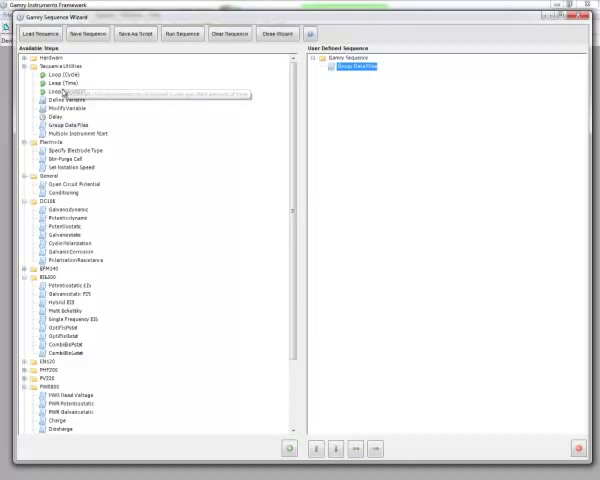
# Add a Loop Counter and place Cyclic Voltammetry and Potentiostatic EIS steps inside it
pyautogui.doubleClick(56, 74)
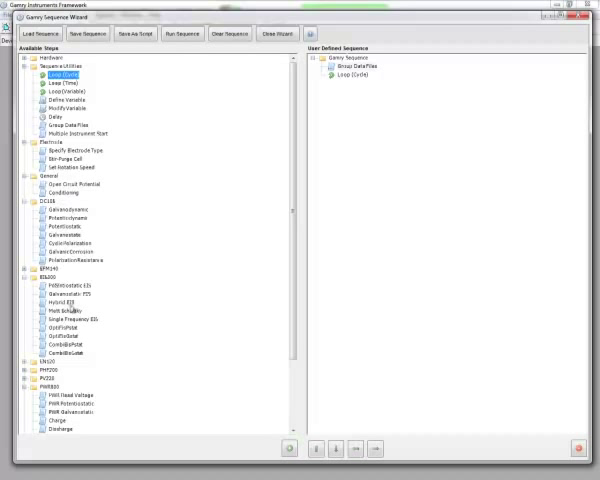
pyautogui.moveTo(68, 304)
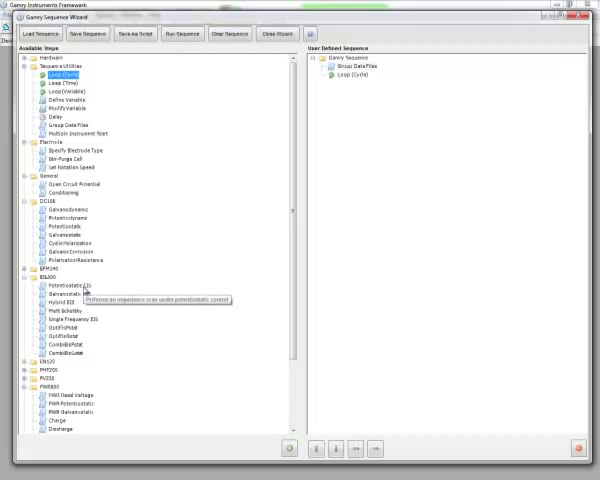
pyautogui.moveTo(60, 378)
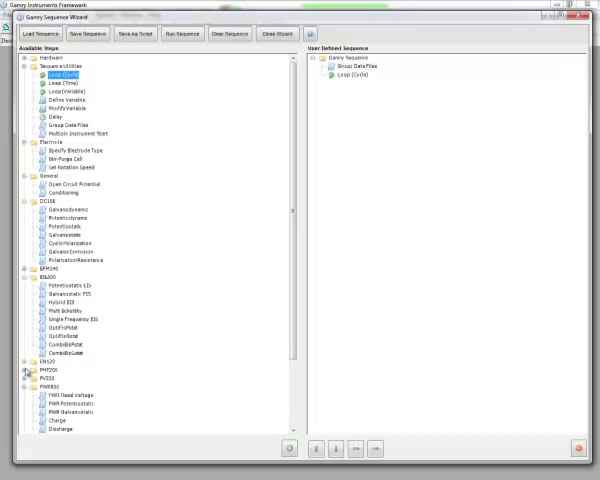
pyautogui.click(28, 372)
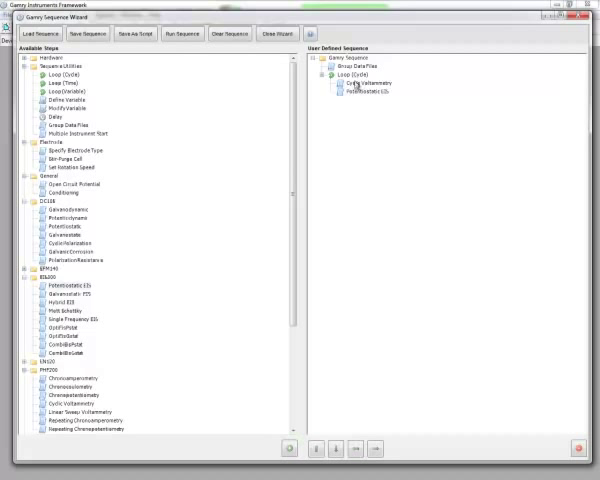
pyautogui.click(350, 80)
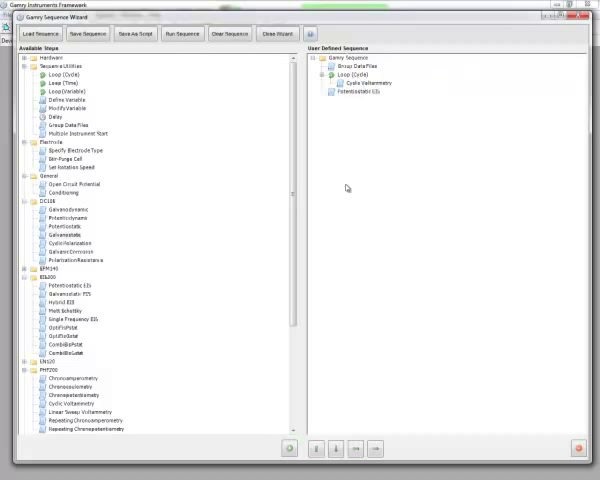
pyautogui.moveTo(360, 96)
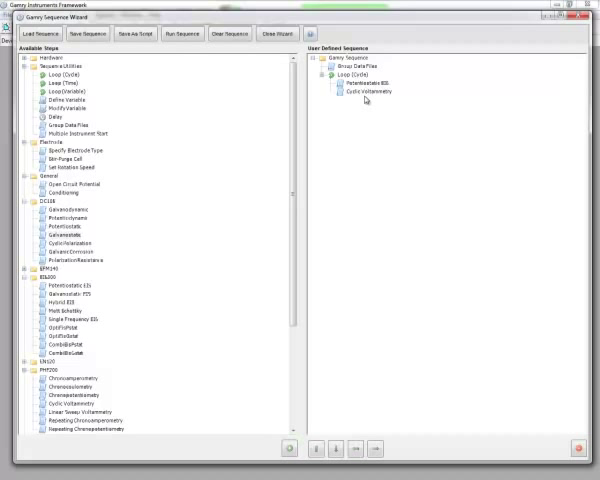
pyautogui.moveTo(330, 112)
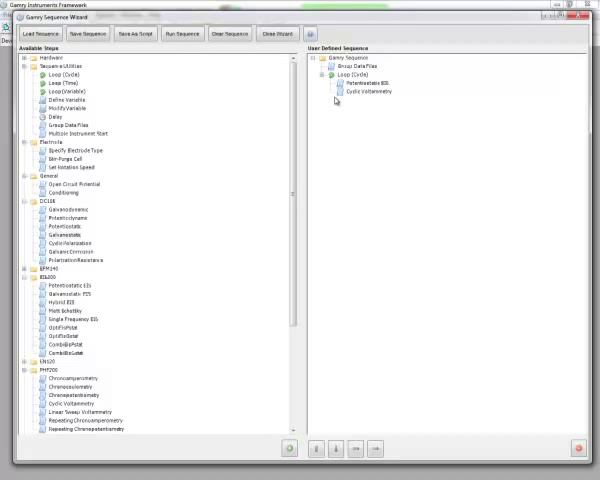
pyautogui.moveTo(348, 92)
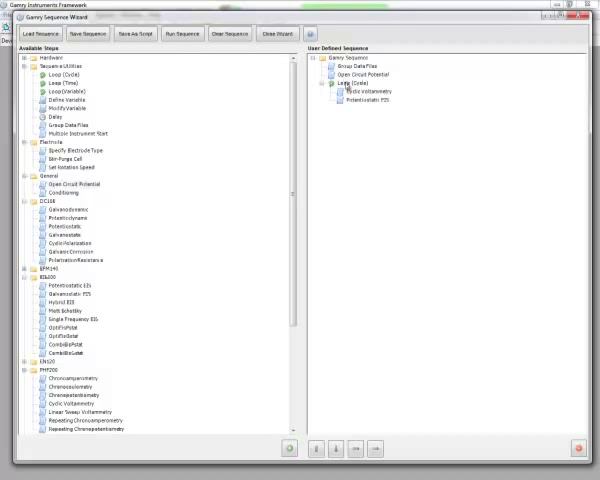
pyautogui.moveTo(344, 84)
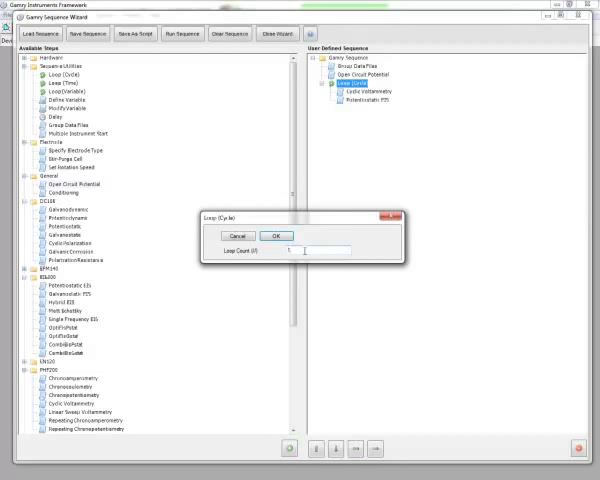
# Set the Loop Counter's loop count to 10
pyautogui.write('10')
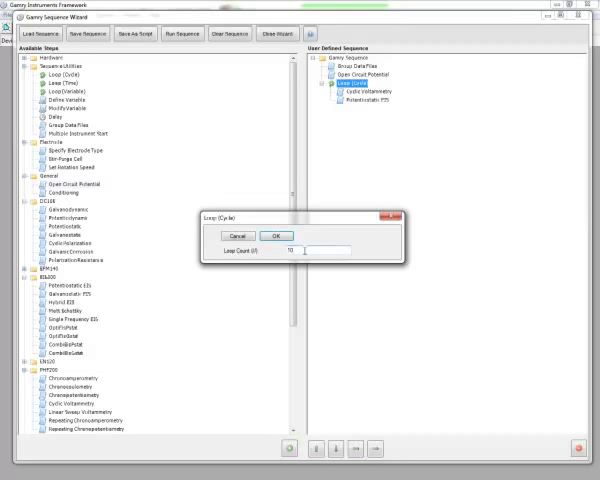
pyautogui.click(284, 236)
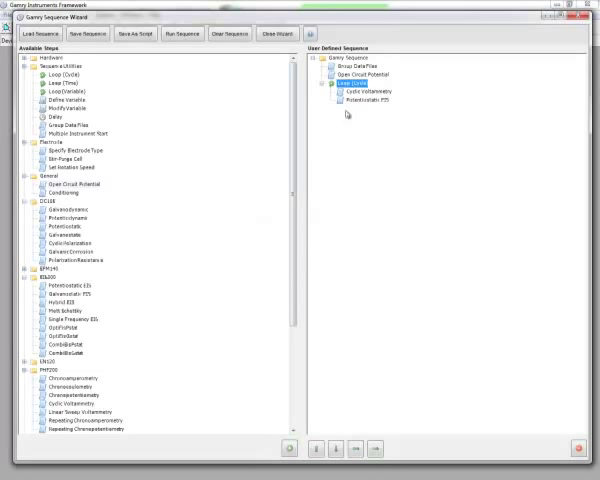
pyautogui.doubleClick(386, 88)
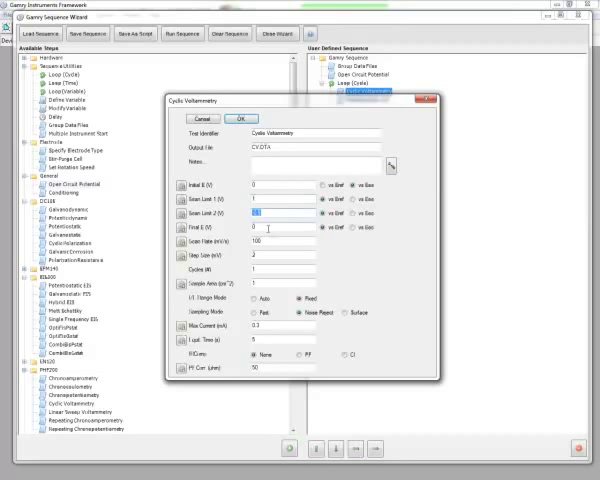
pyautogui.click(290, 212)
pyautogui.write('0')
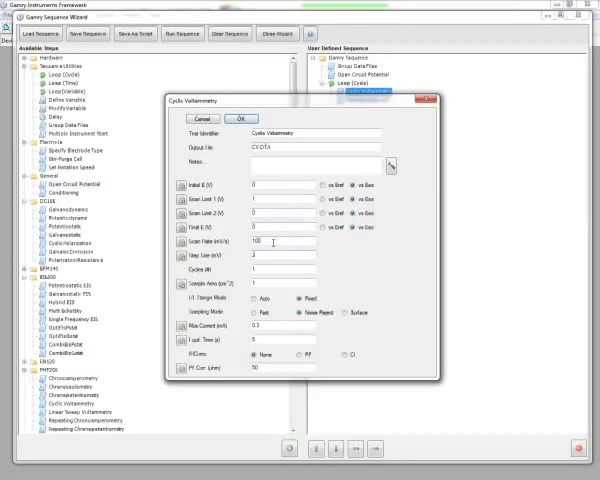
pyautogui.tripleClick(284, 242)
pyautogui.write('80')
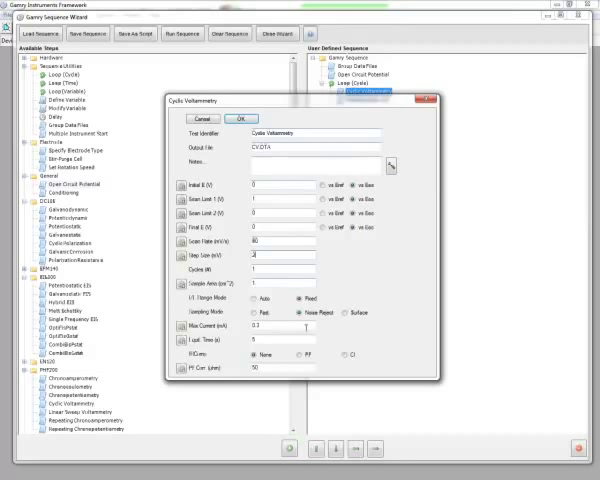
pyautogui.tripleClick(270, 330)
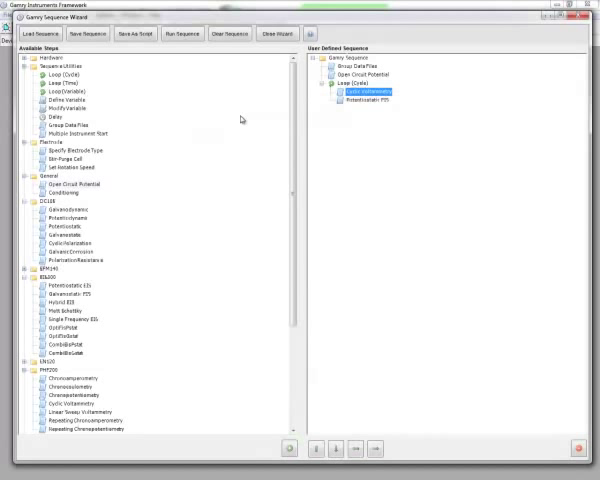
pyautogui.doubleClick(376, 108)
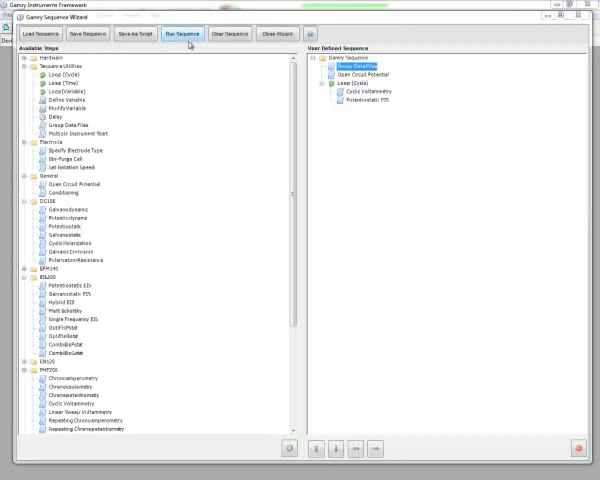
# Run the sequence and acknowledge the preselected instrument notice
pyautogui.click(176, 36)
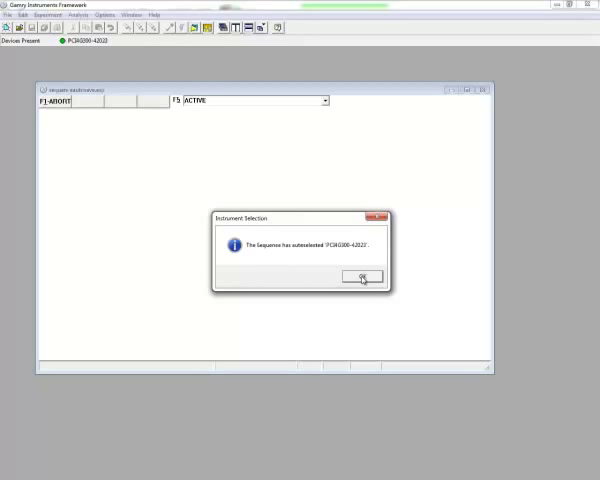
pyautogui.click(362, 276)
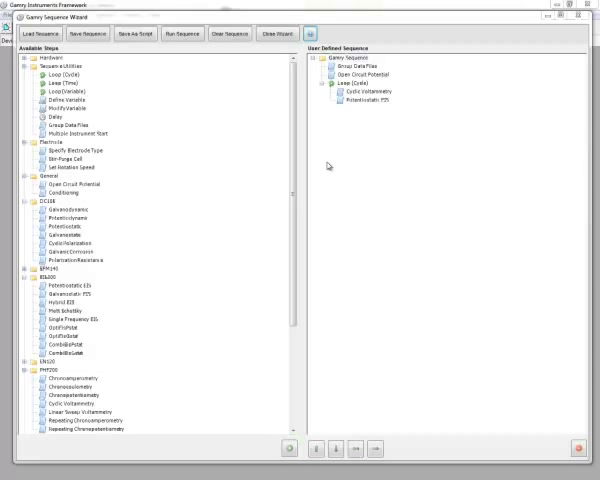
# View the Sequence Wizard help guide at the Your First Sequence walkthrough
pyautogui.click(308, 36)
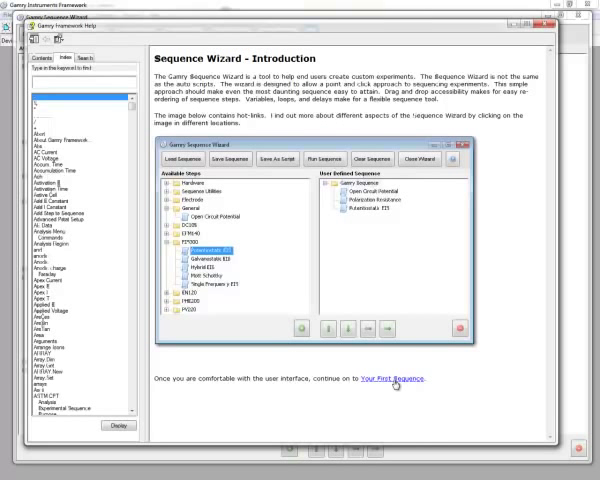
pyautogui.click(380, 380)
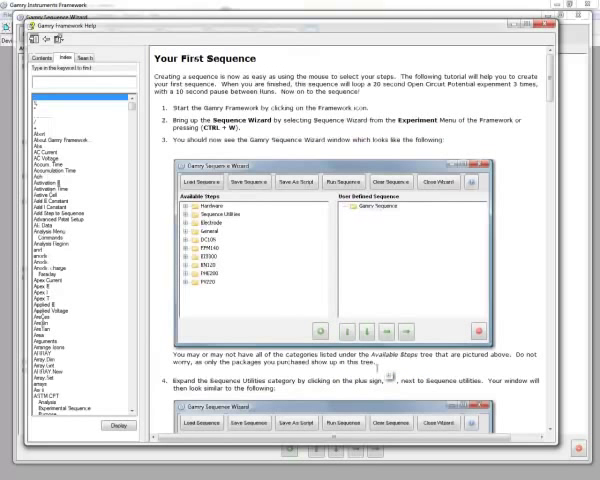
pyautogui.moveTo(436, 270)
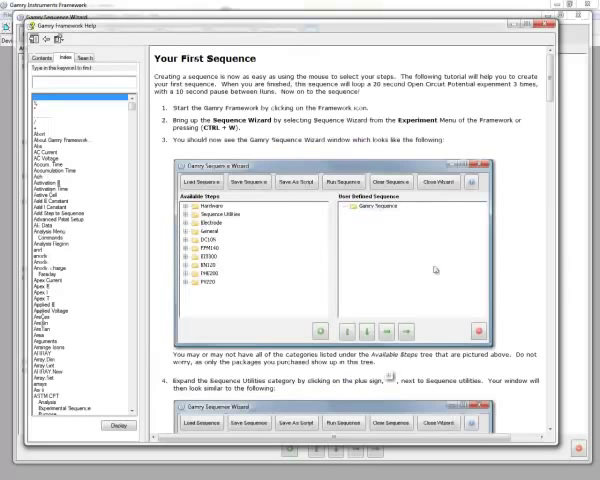
pyautogui.scroll(-3)
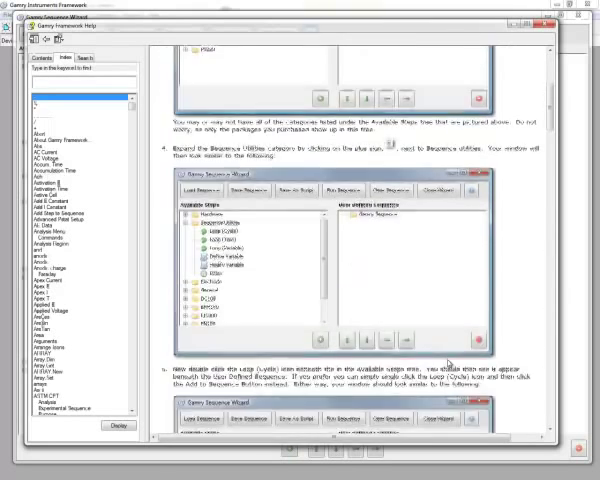